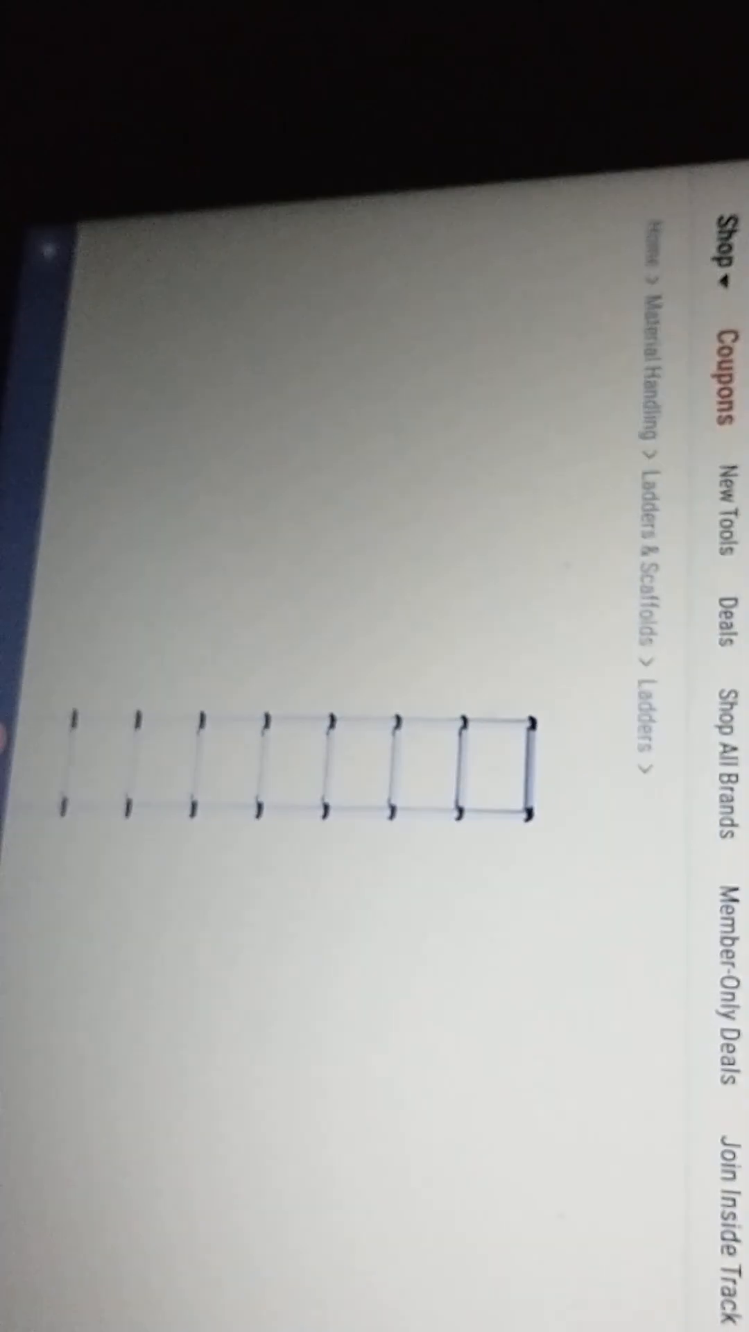
scroll("down", 3)
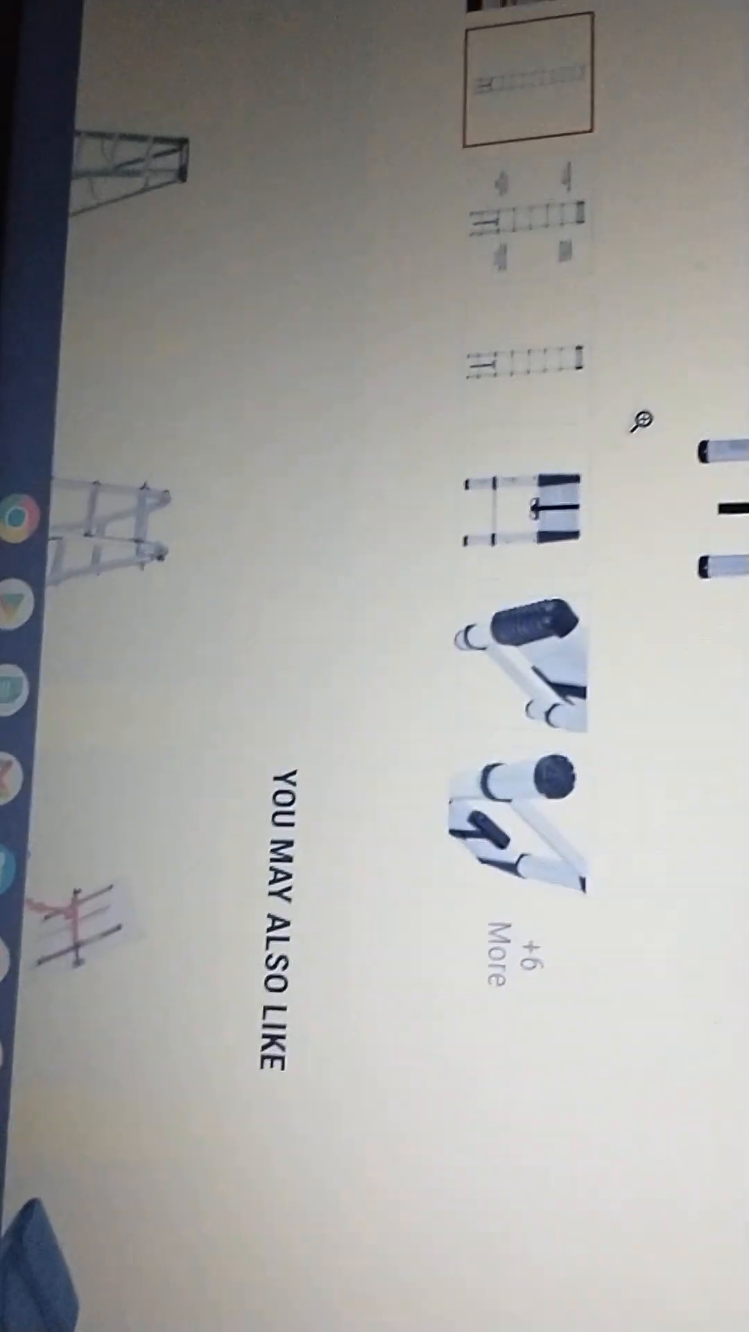